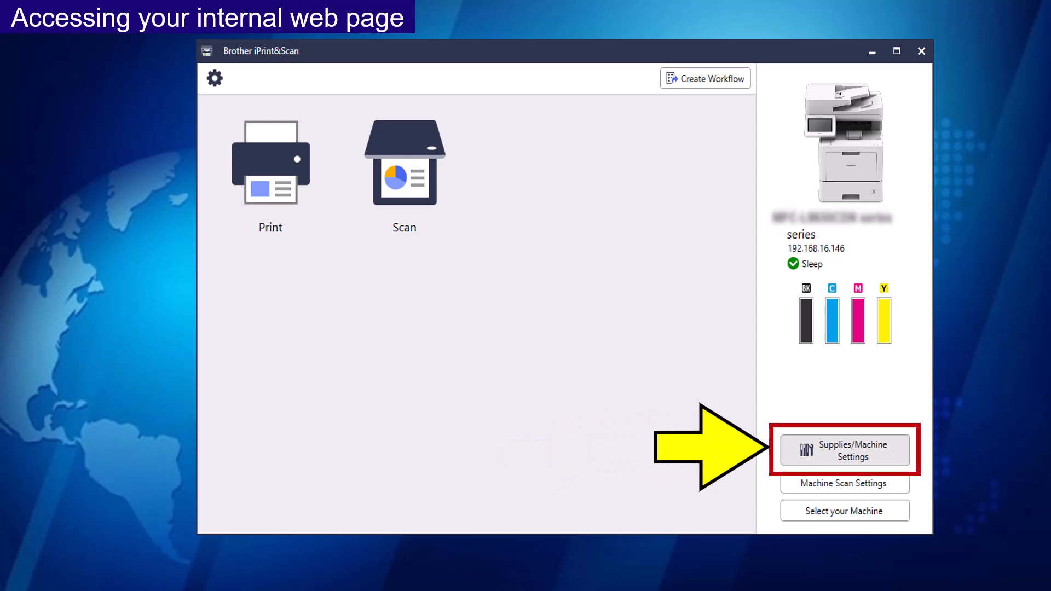
Show the printer's Supplies/Machine Settings and go on to All Settings.
click(844, 450)
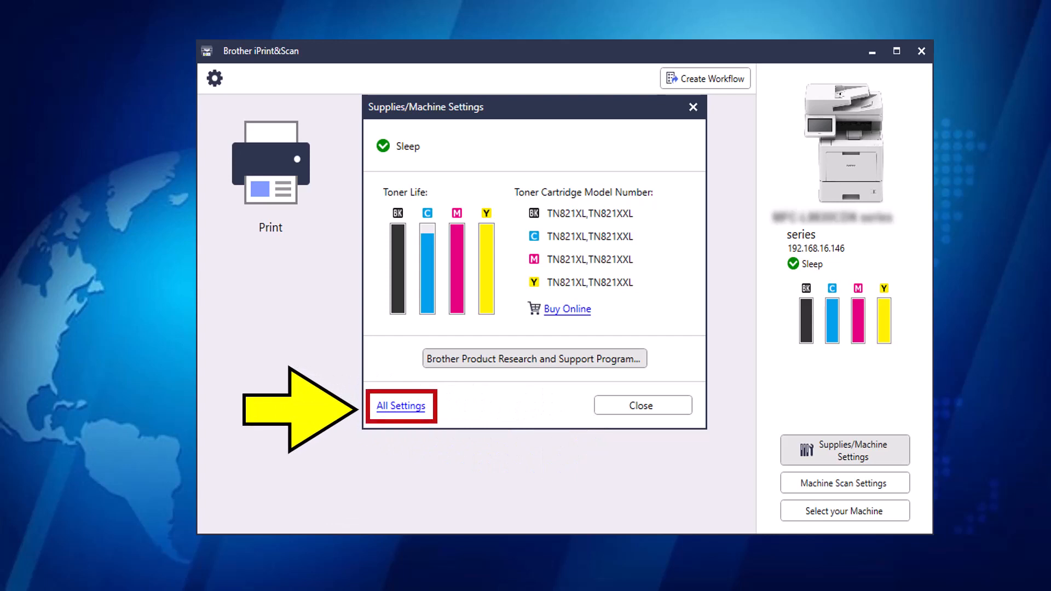
click(401, 406)
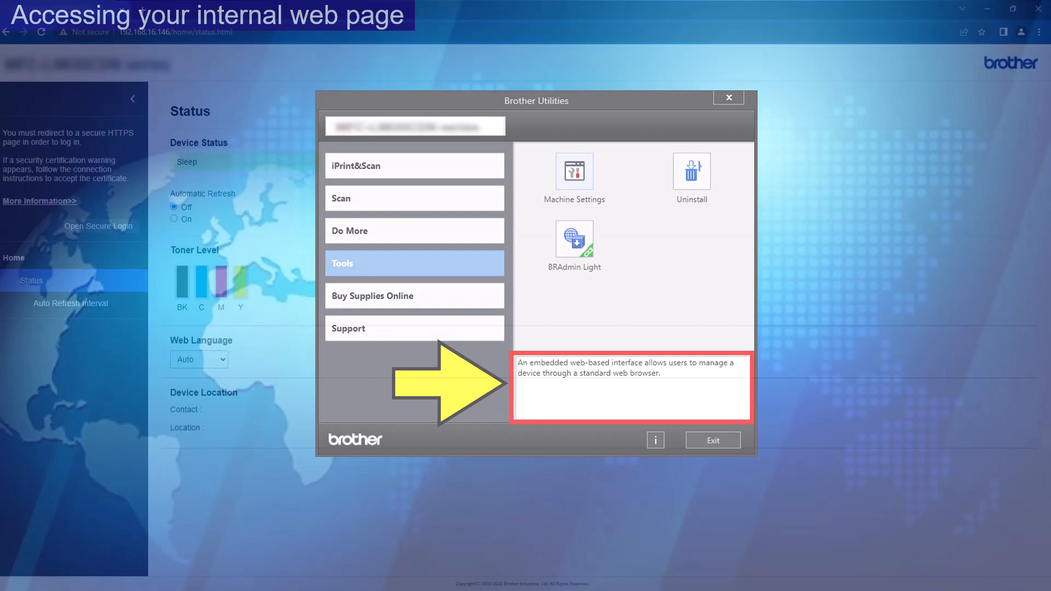
Launch Machine Settings from the Brother Utilities Tools section.
click(713, 441)
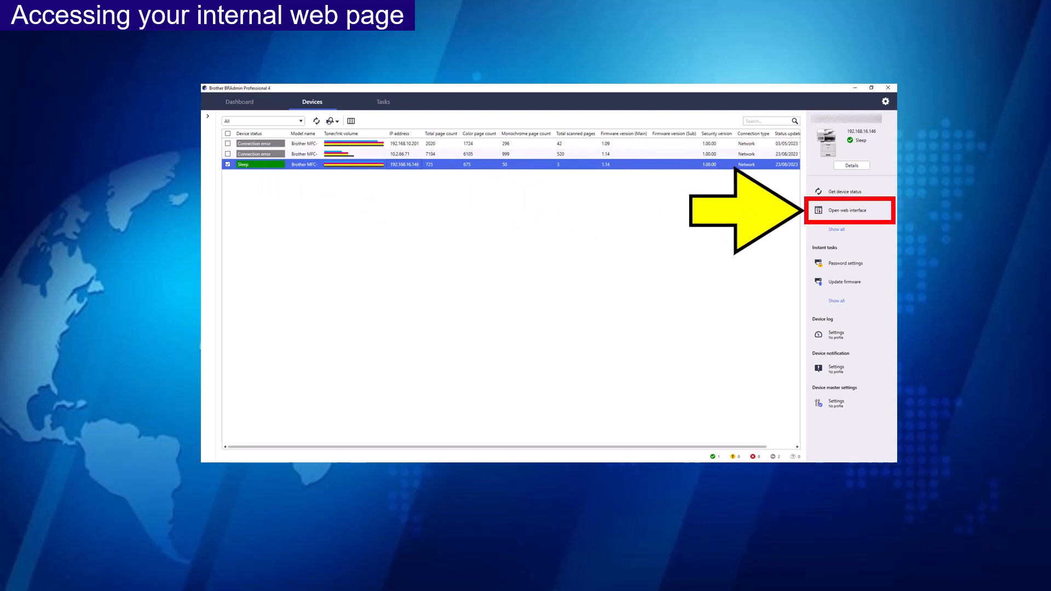
Launch the web interface of the printer at 192.168.16.146 from BRAdmin.
click(849, 210)
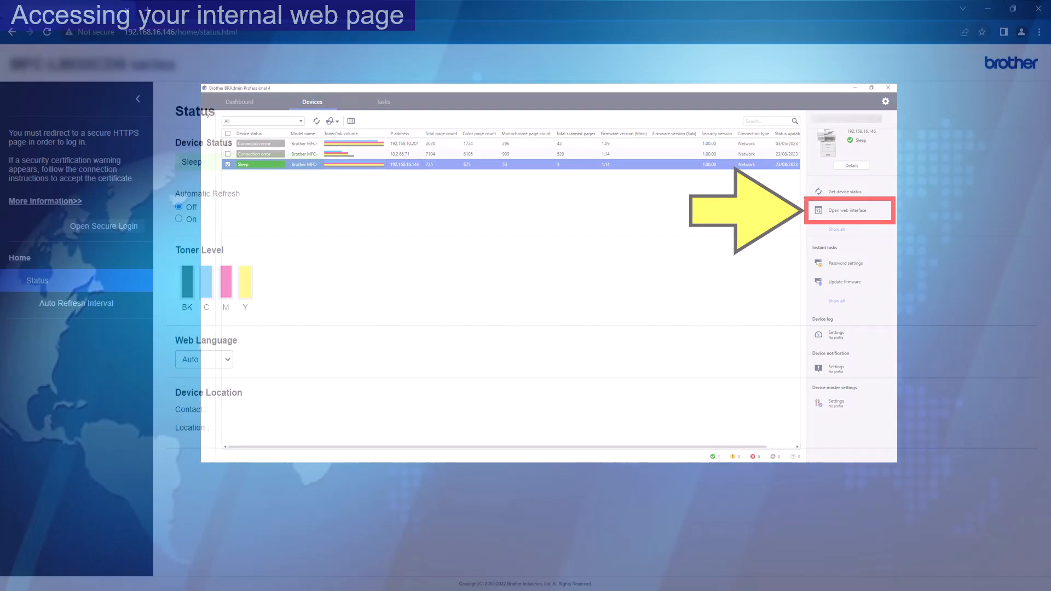
click(849, 210)
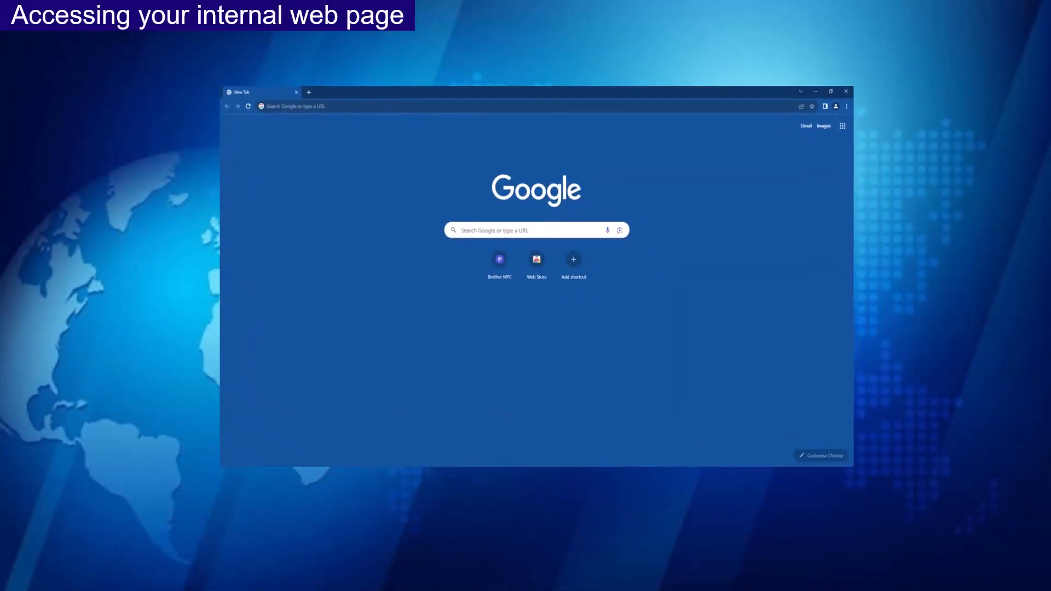
Browse to 192.168.16.146 in Chrome and choose Open Secure Login.
text(192.168.16.146)
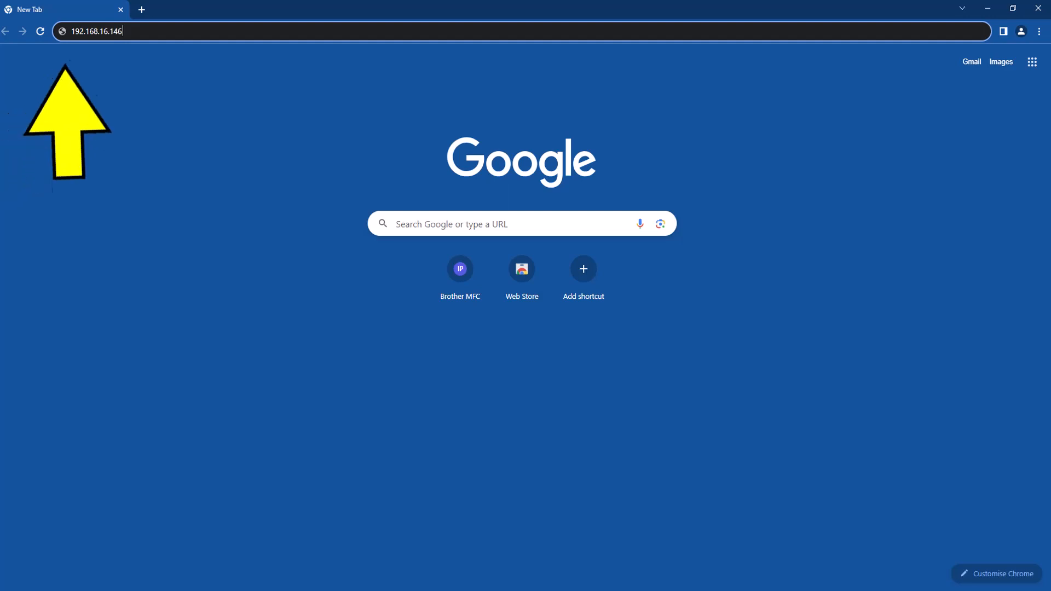
triple_click(90, 31)
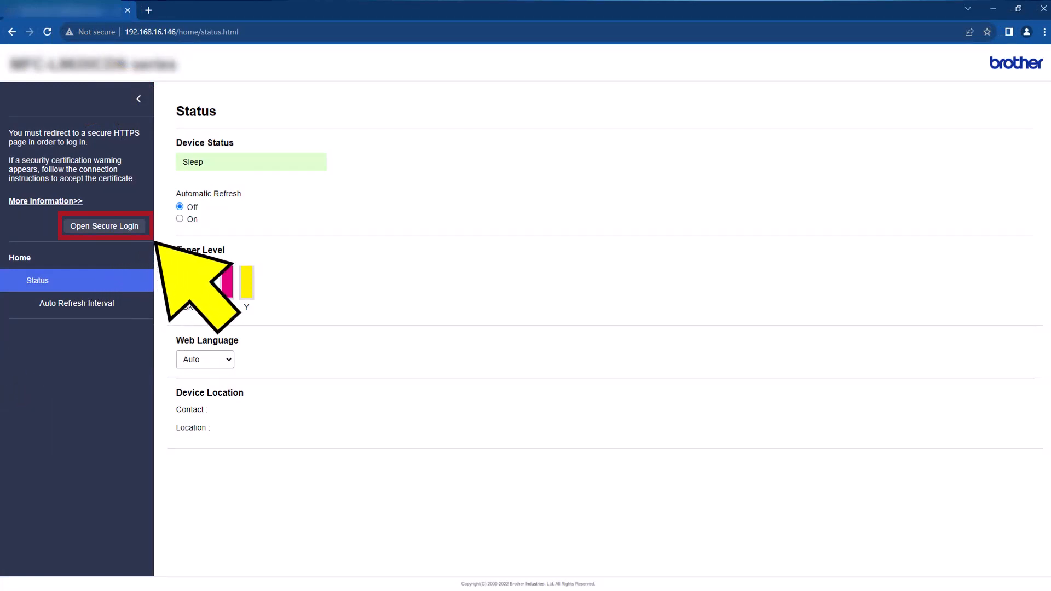
click(105, 226)
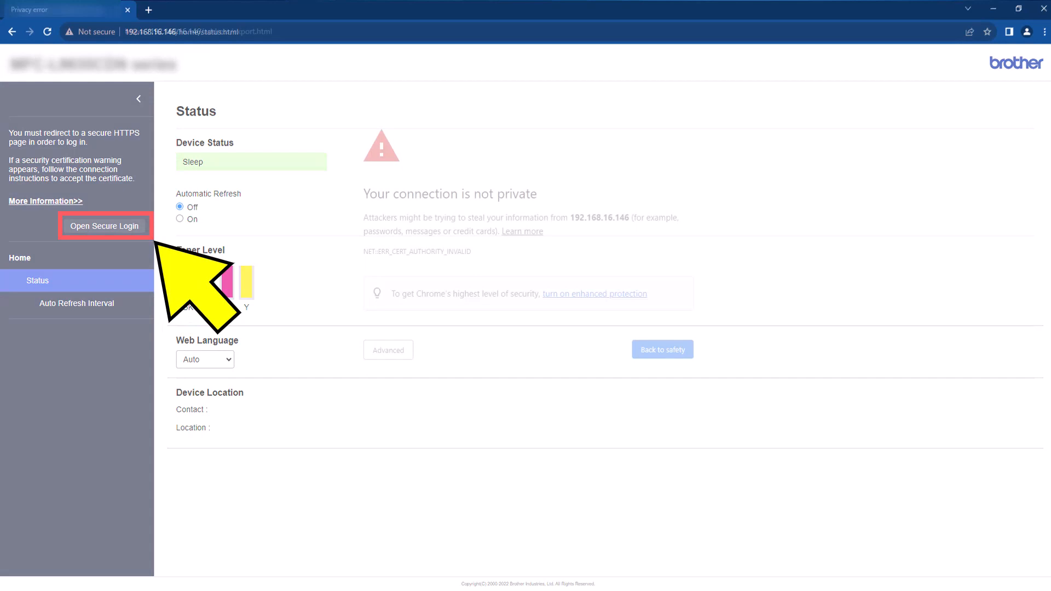
click(105, 226)
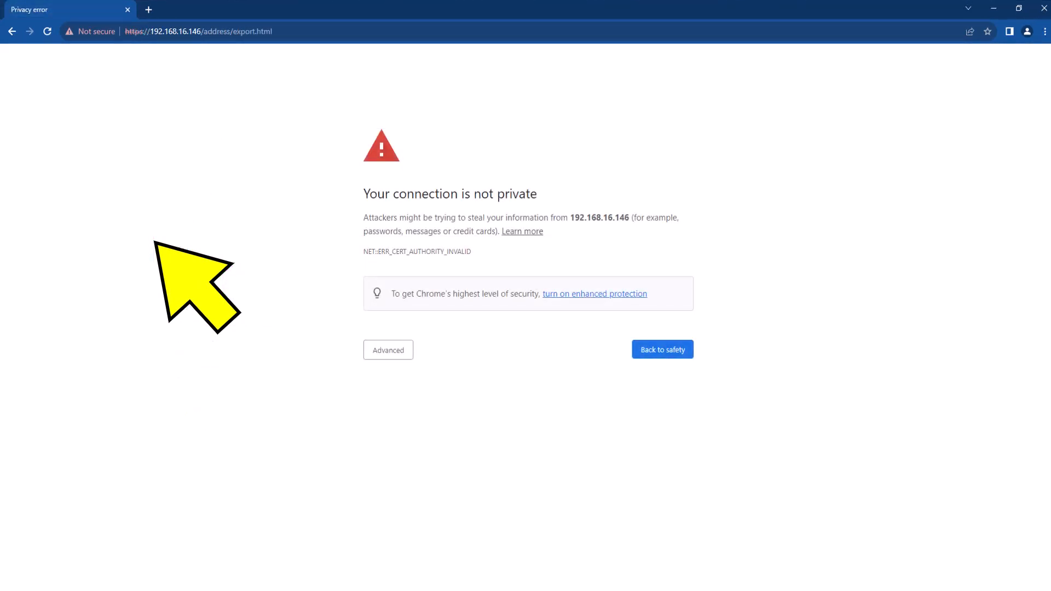
mouse_move(281, 339)
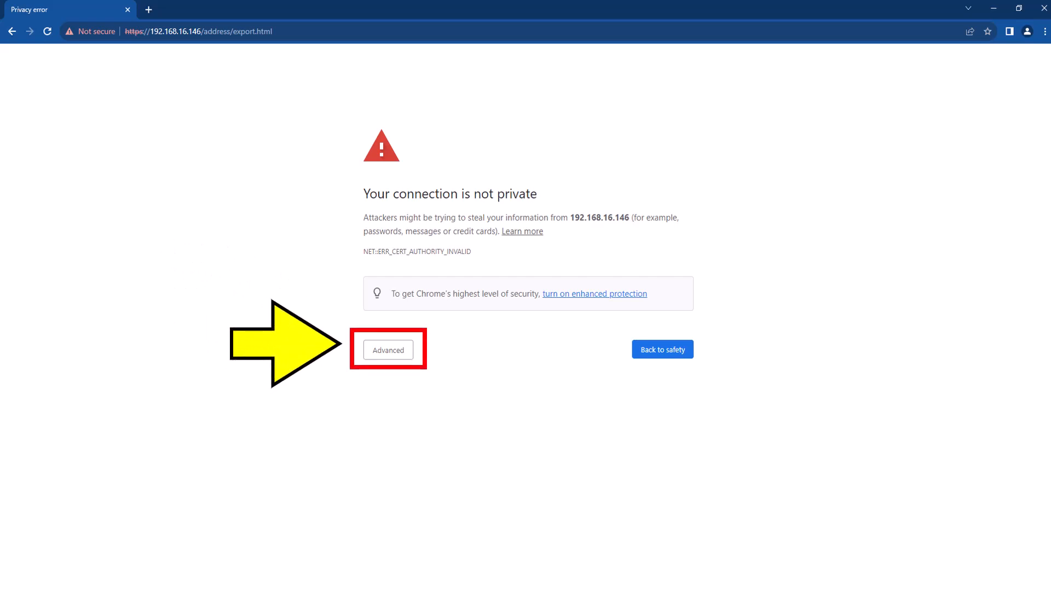
Accept the certificate warning via Advanced and proceed to 192.168.16.146 (unsafe).
click(388, 350)
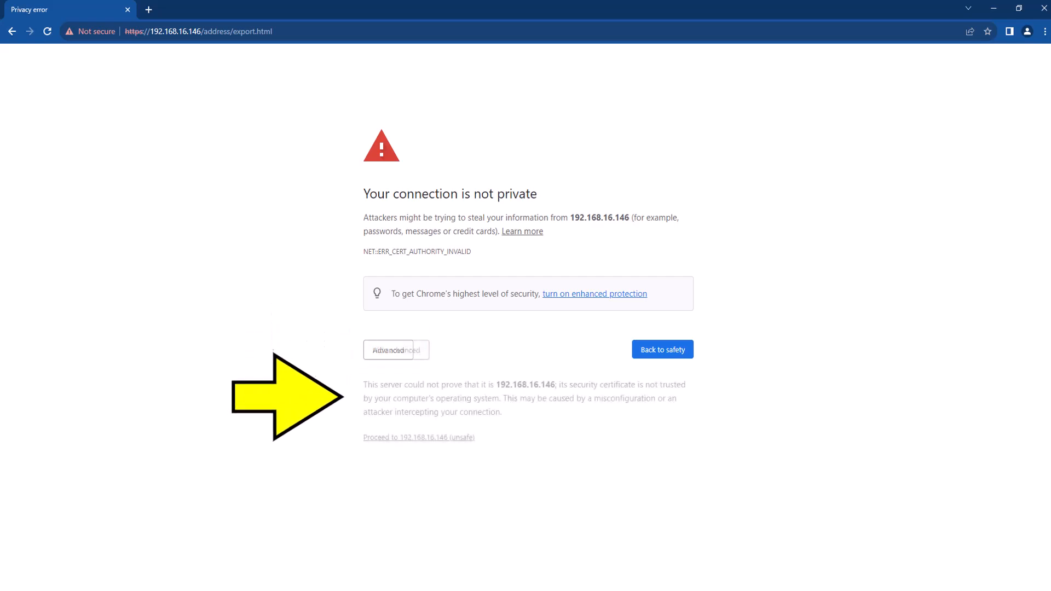
click(395, 349)
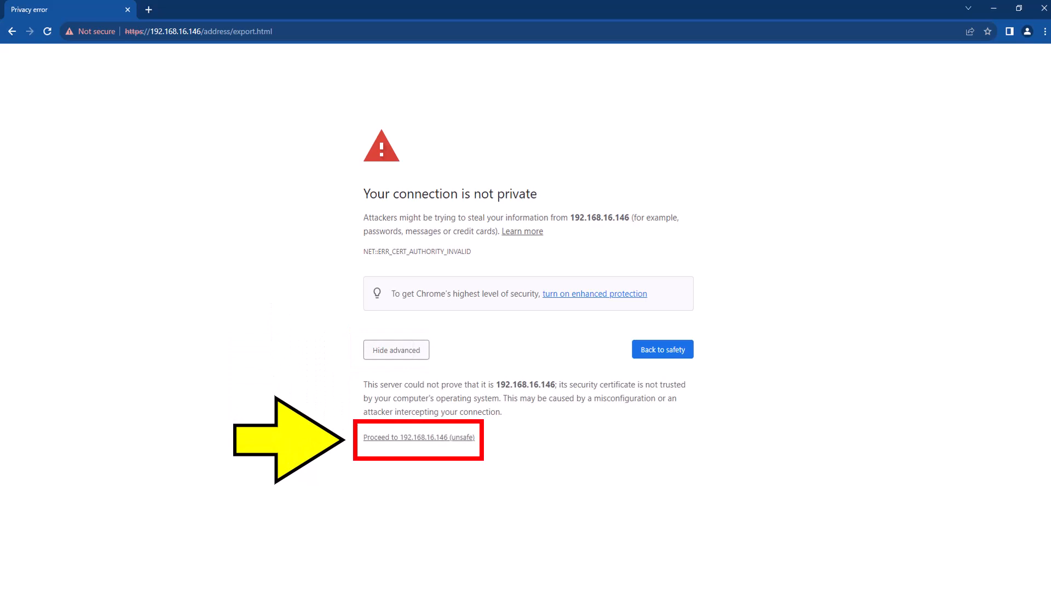
click(418, 436)
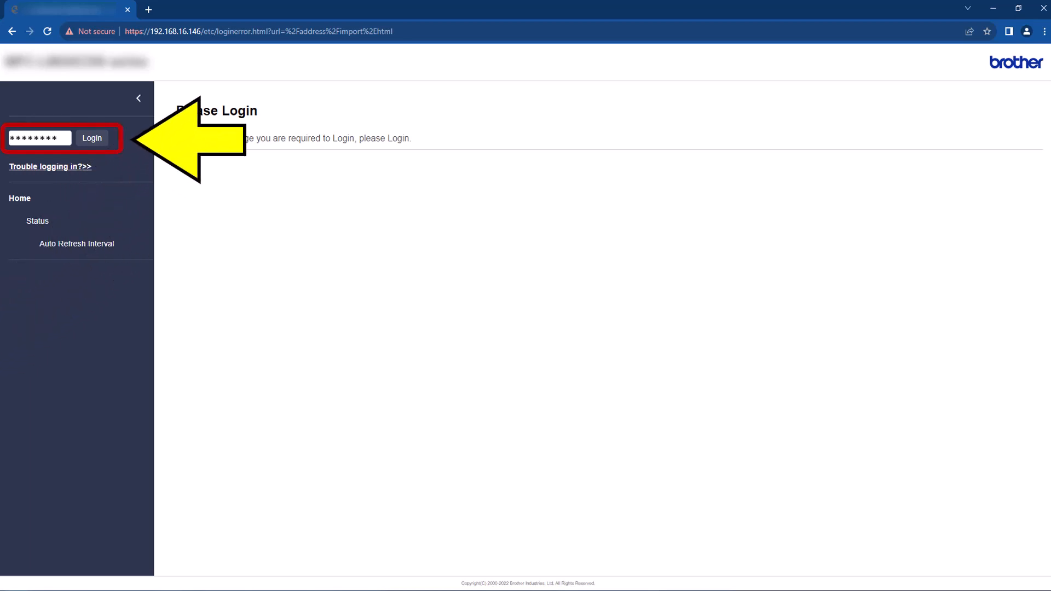
Log in with the entered password to reach the Status page.
click(92, 138)
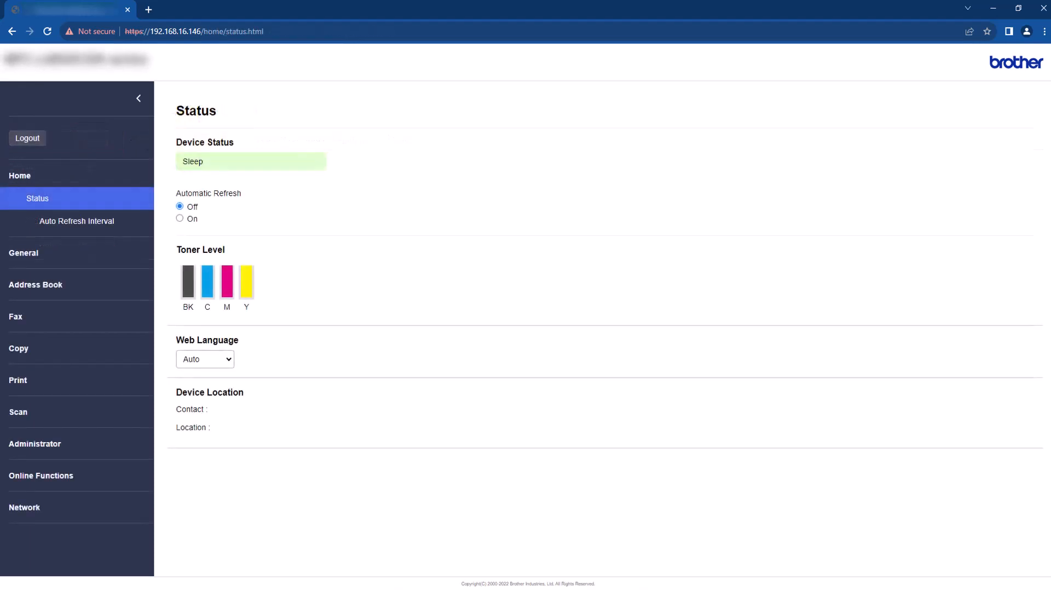